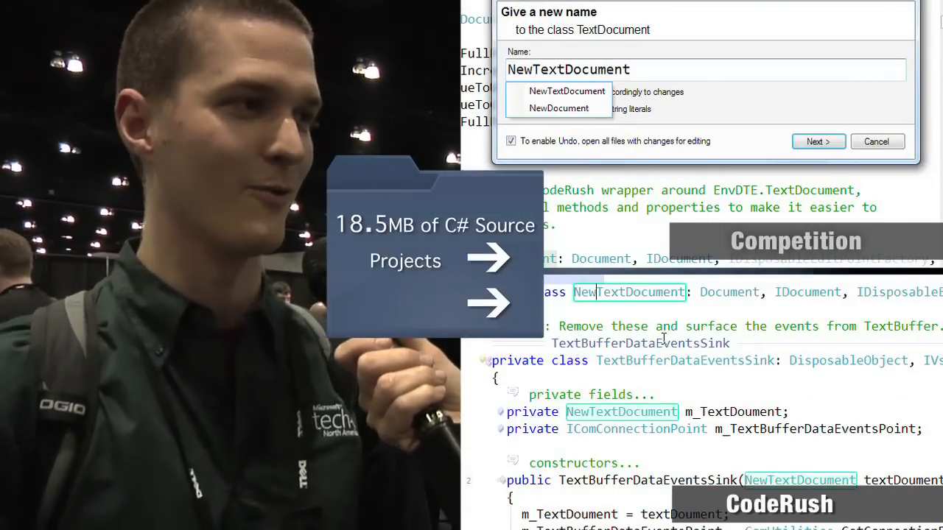
Step: Accept NewTextDocument as the new name for the TextDocument class and its references
left_click(817, 142)
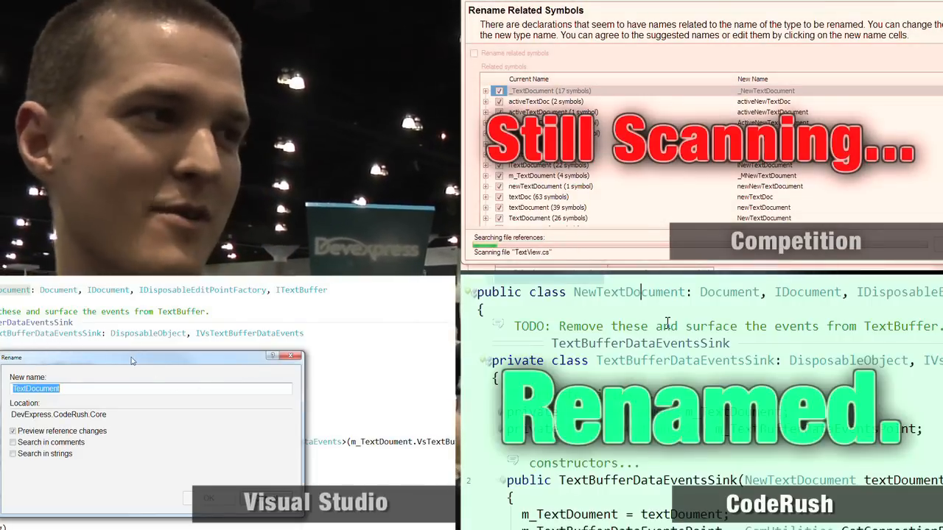
type("NewTextDocument")
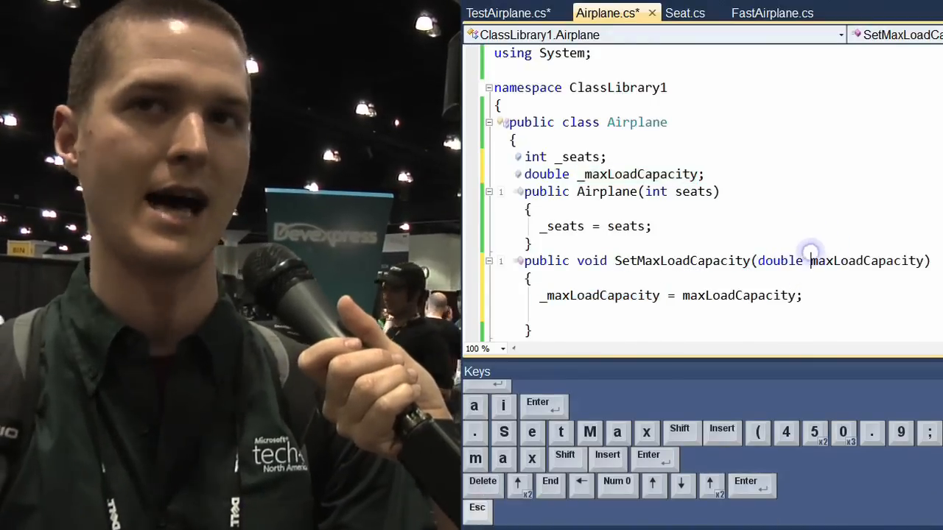
Step: In TestAirplane.cs, assign airplane.LoadCapacity = 455000.99 and declare the property with a backing store
left_click(514, 13)
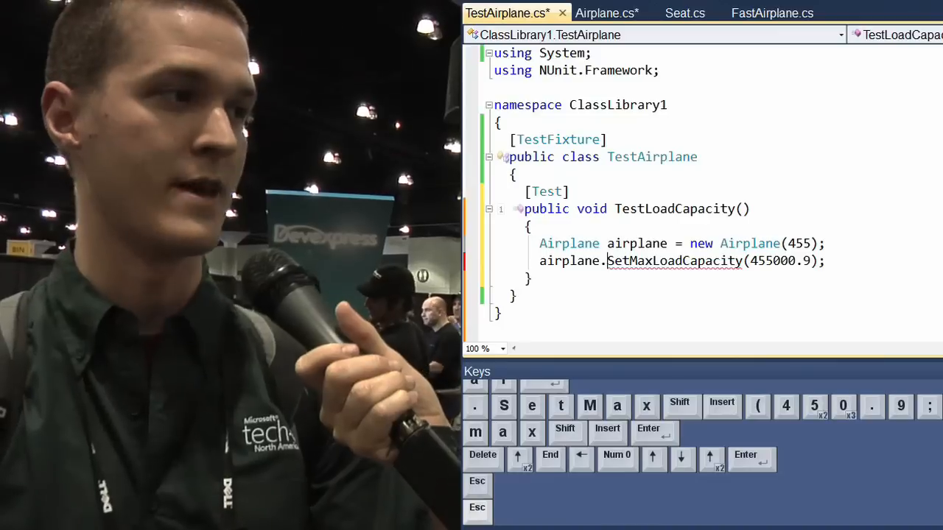
type("airplane.LoadCapacity = 455")
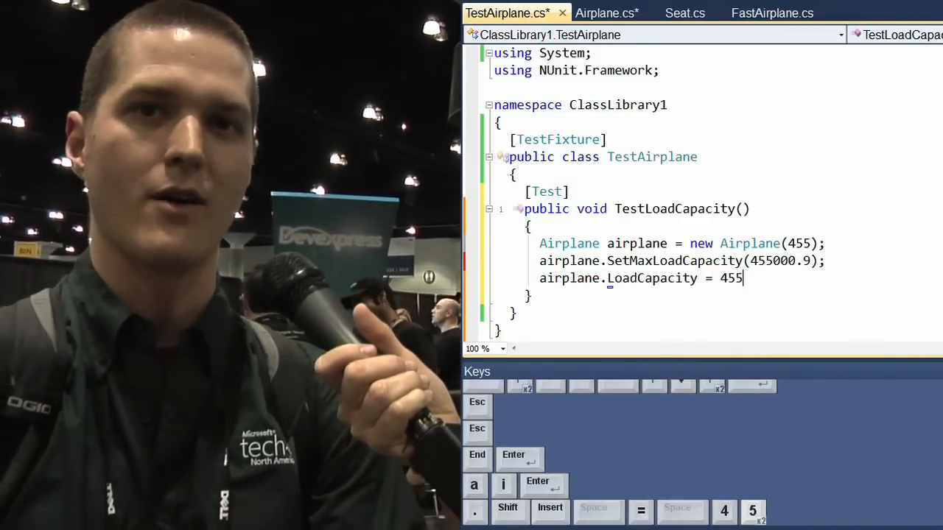
type("000.99;")
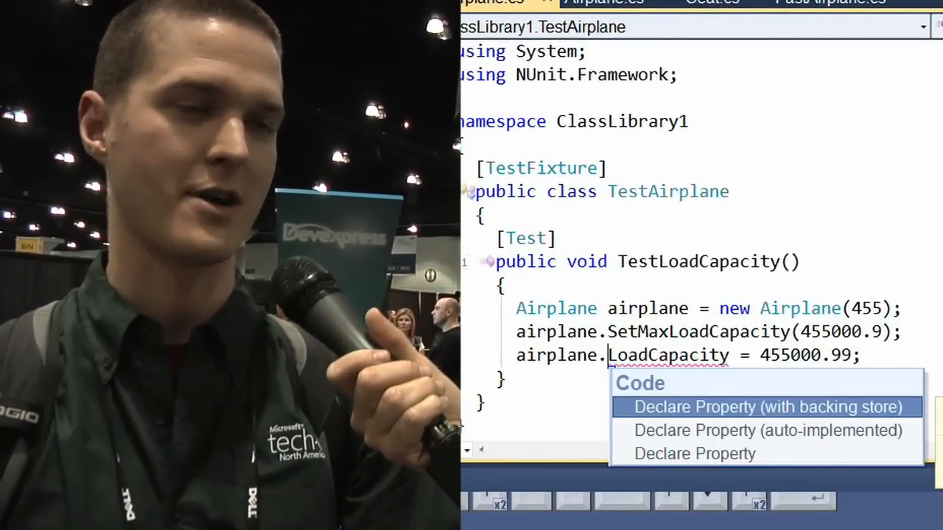
left_click(767, 407)
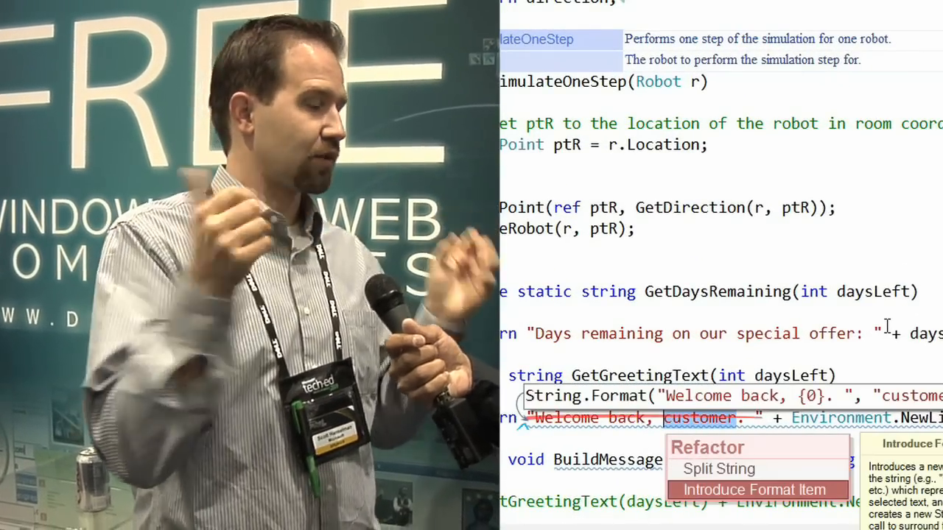
Step: Introduce a format item in the greeting string and name the new variable 'customer'
left_click(756, 489)
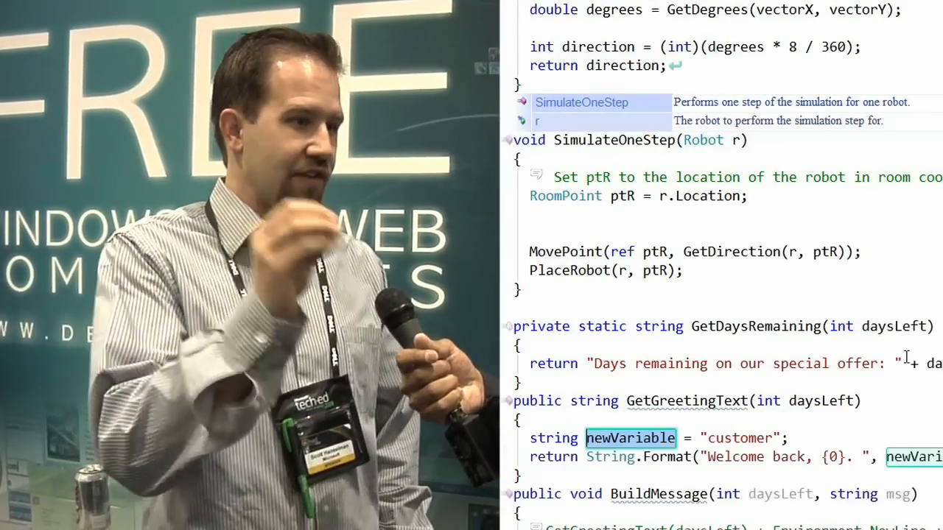
type("customer")
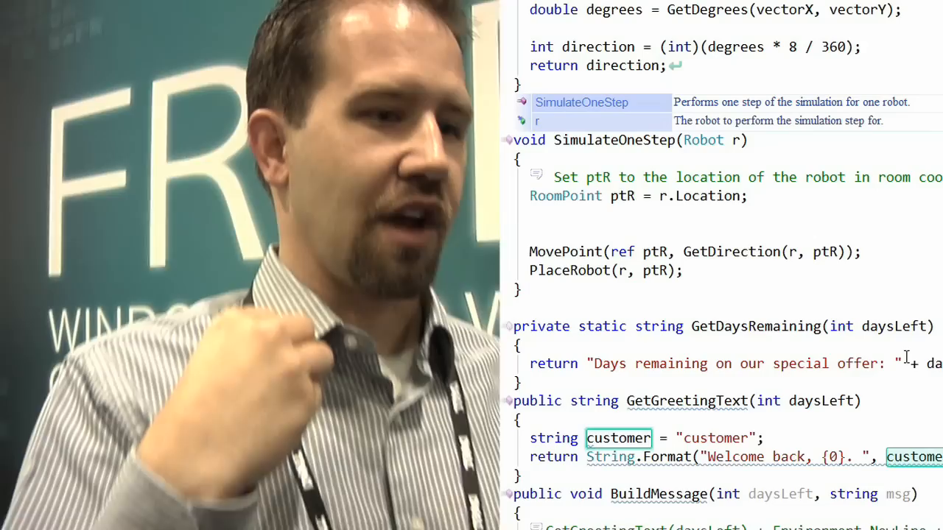